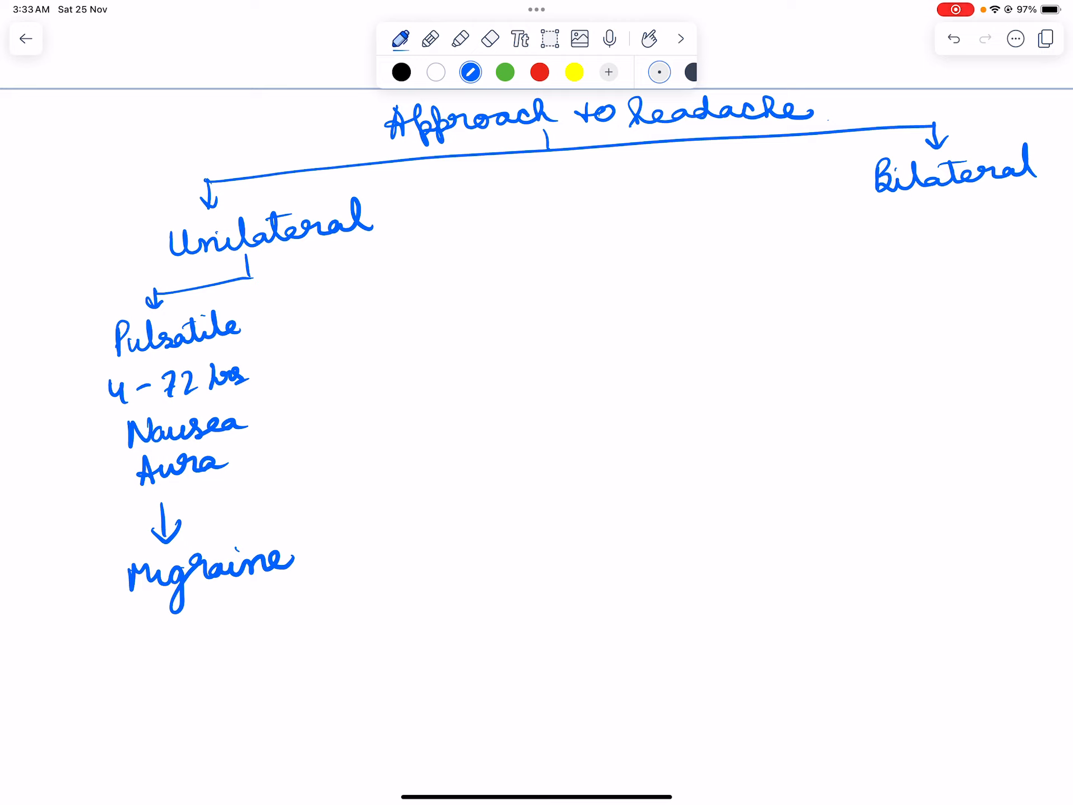
# - Write the red periorbital, lacrimation and Horner branch leading to Male, 15 min–3 hrs, Cluster
pyautogui.click(539, 72)
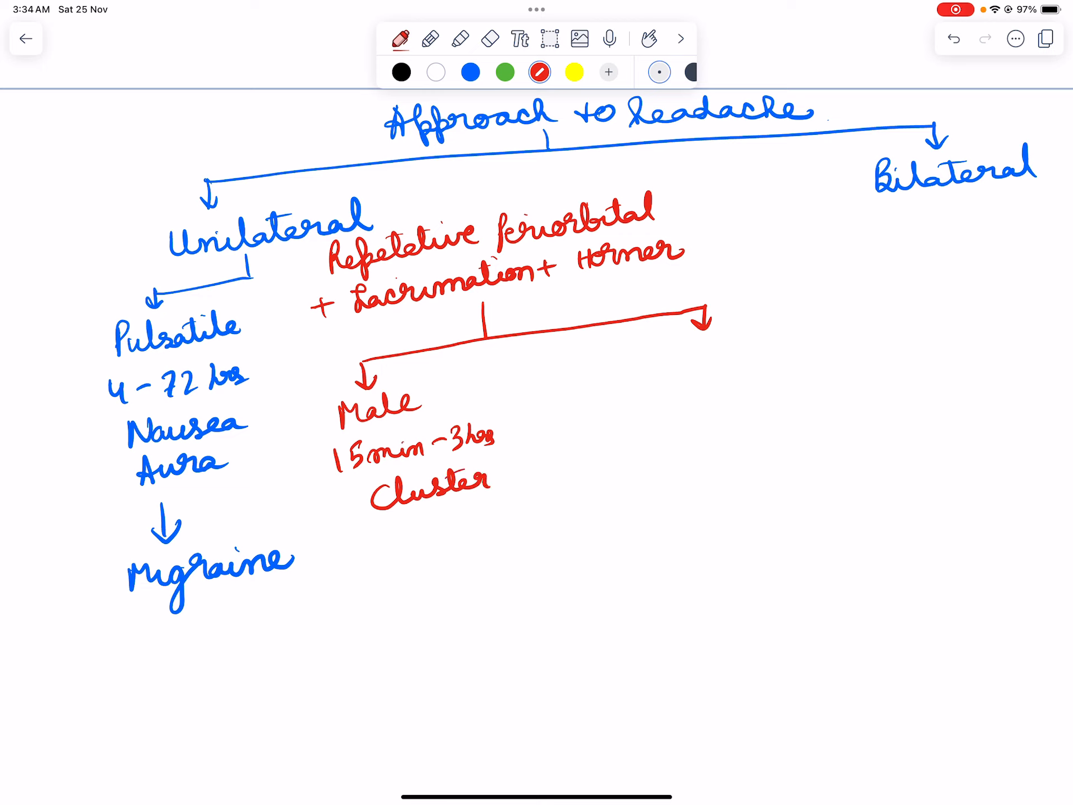
# - Write red notes: 2–30 min, indomethacin response, paroxysmal hemicrania; then 5–200 s burning stabbing pain, SUNCT
pyautogui.write('2-30 mi')
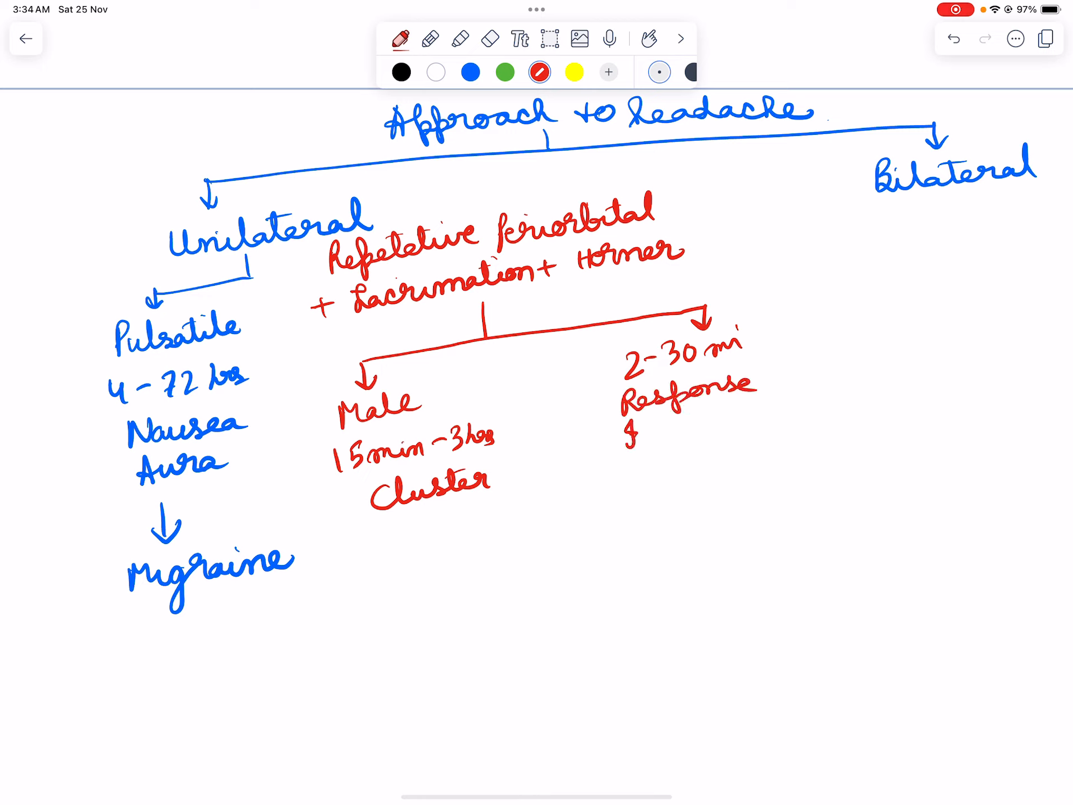
pyautogui.write('Indomethamcin')
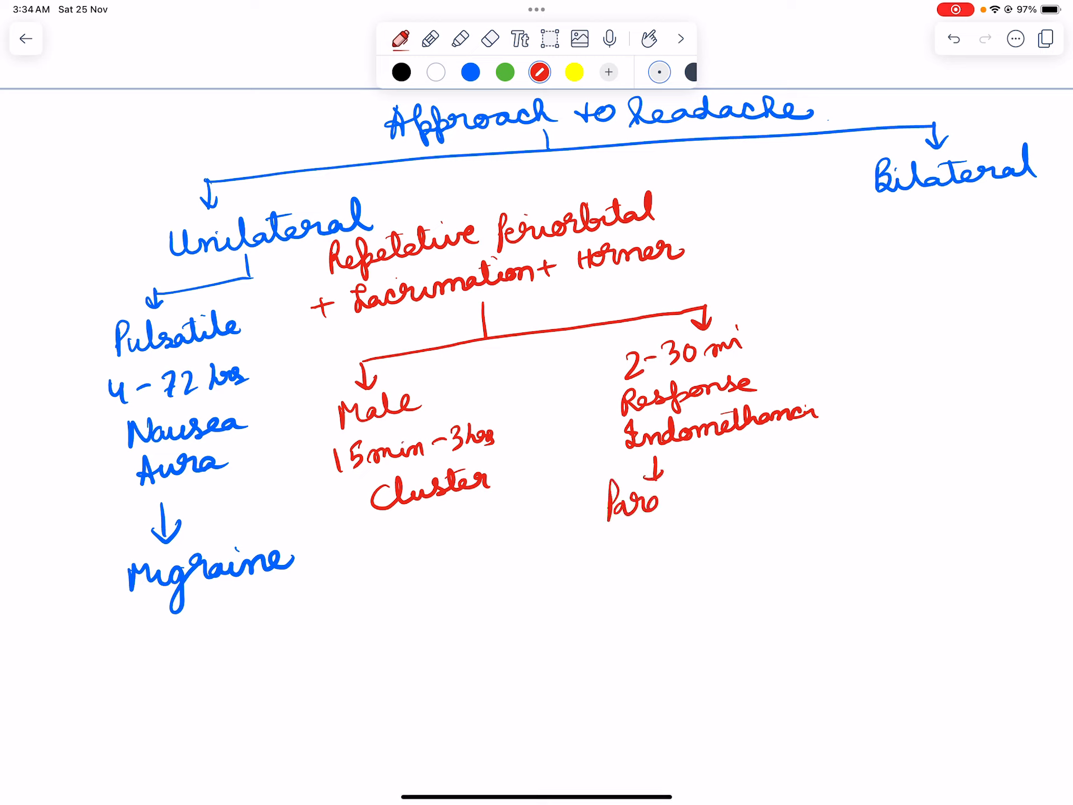
pyautogui.write('Paroxysmal')
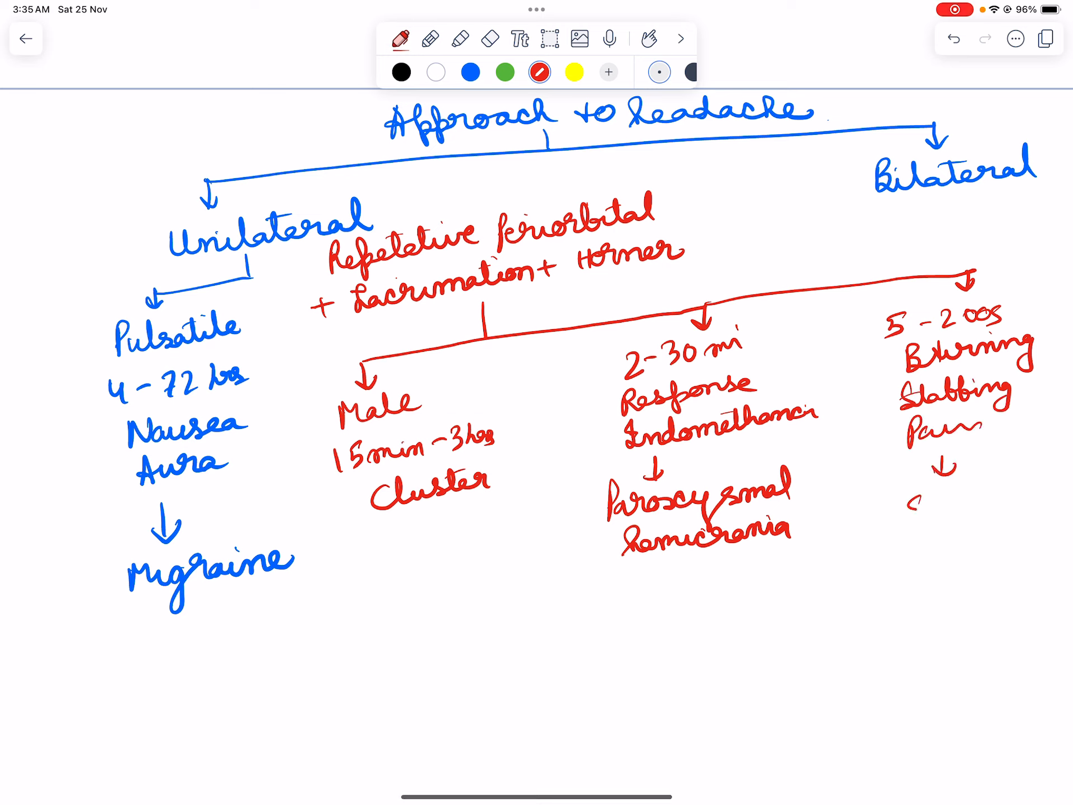
pyautogui.write('SUNCT')
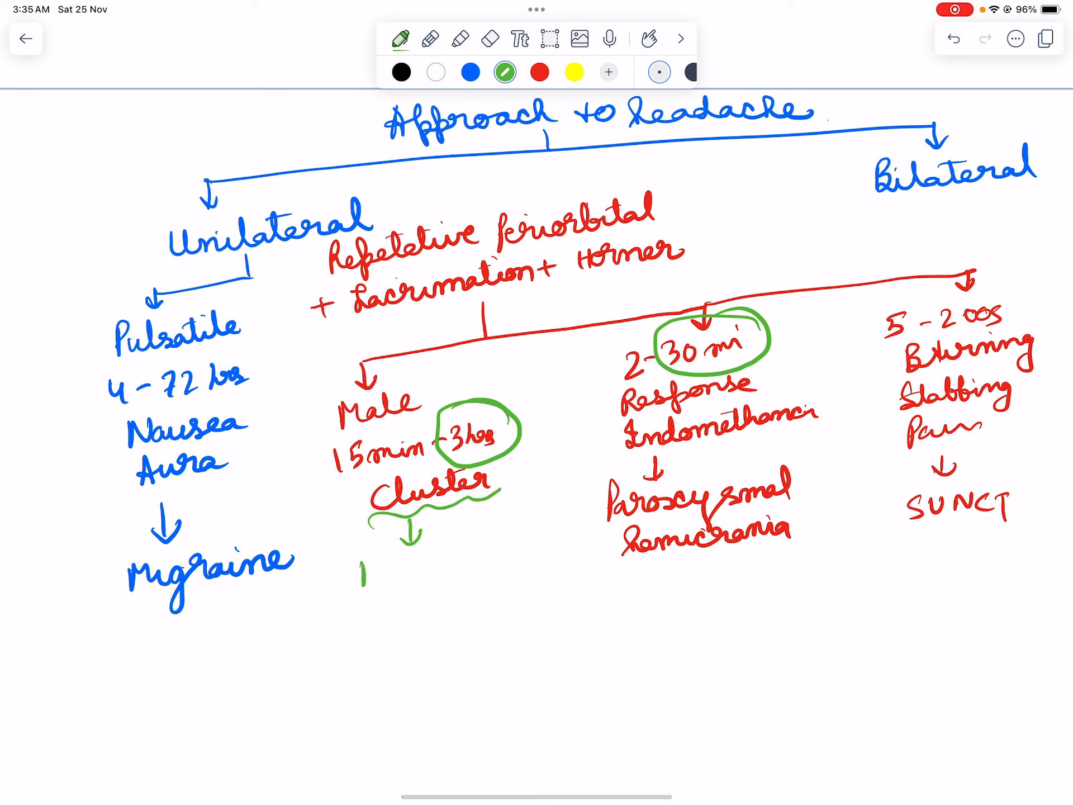
# - Circle 3 hrs and 30 min in green, adding 'Movie in cluster' and '1/2 hr = 30'
pyautogui.write('Movie in')
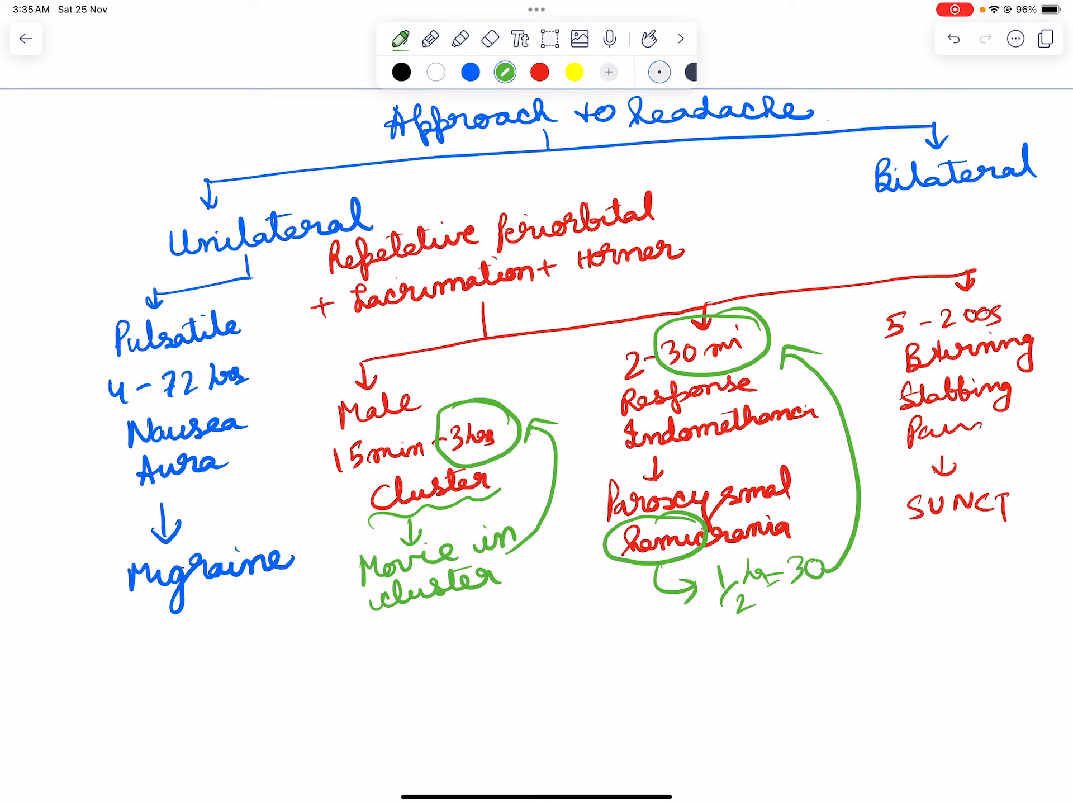
pyautogui.scroll(3)
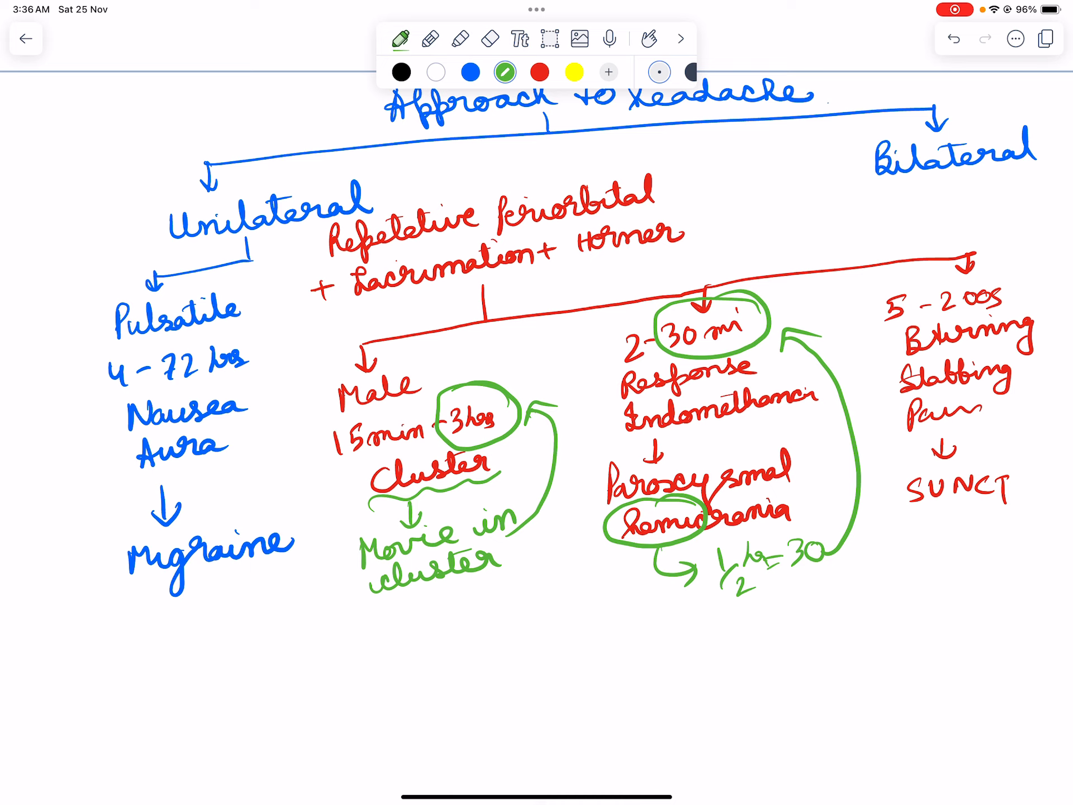
# - Circle Migraine in black and write 'First line ⇒ NSAIDs' beneath it
pyautogui.click(401, 72)
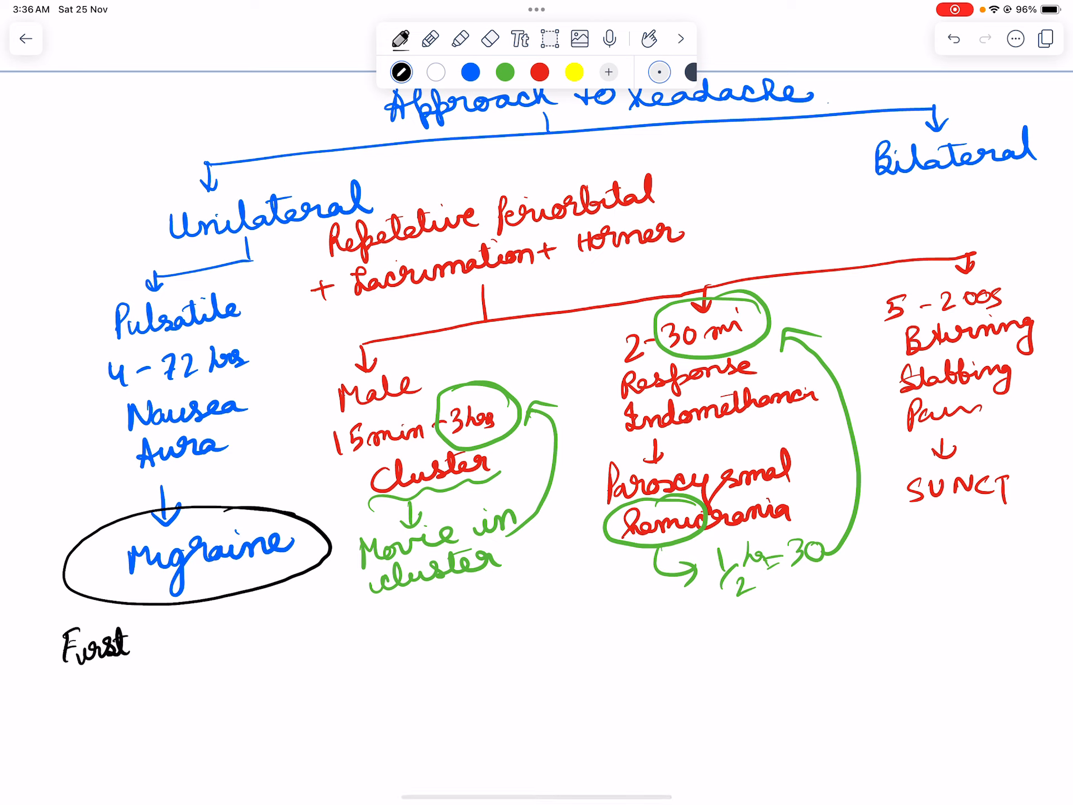
pyautogui.write('line -')
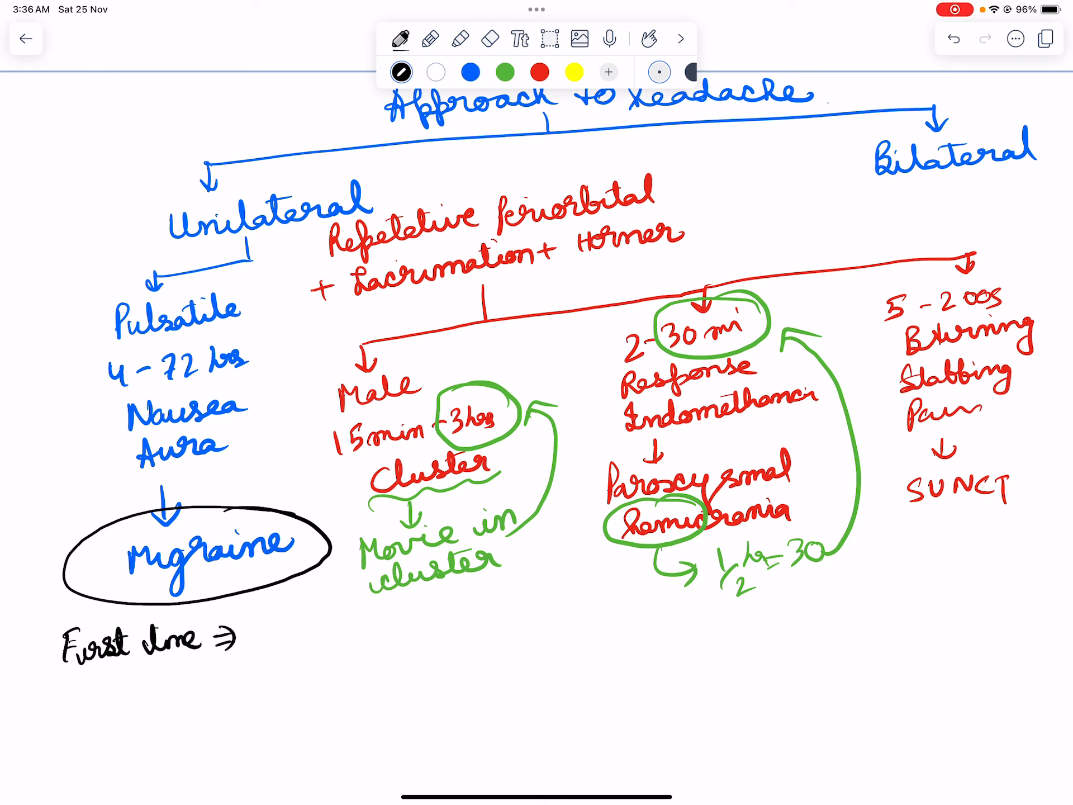
pyautogui.write('N')
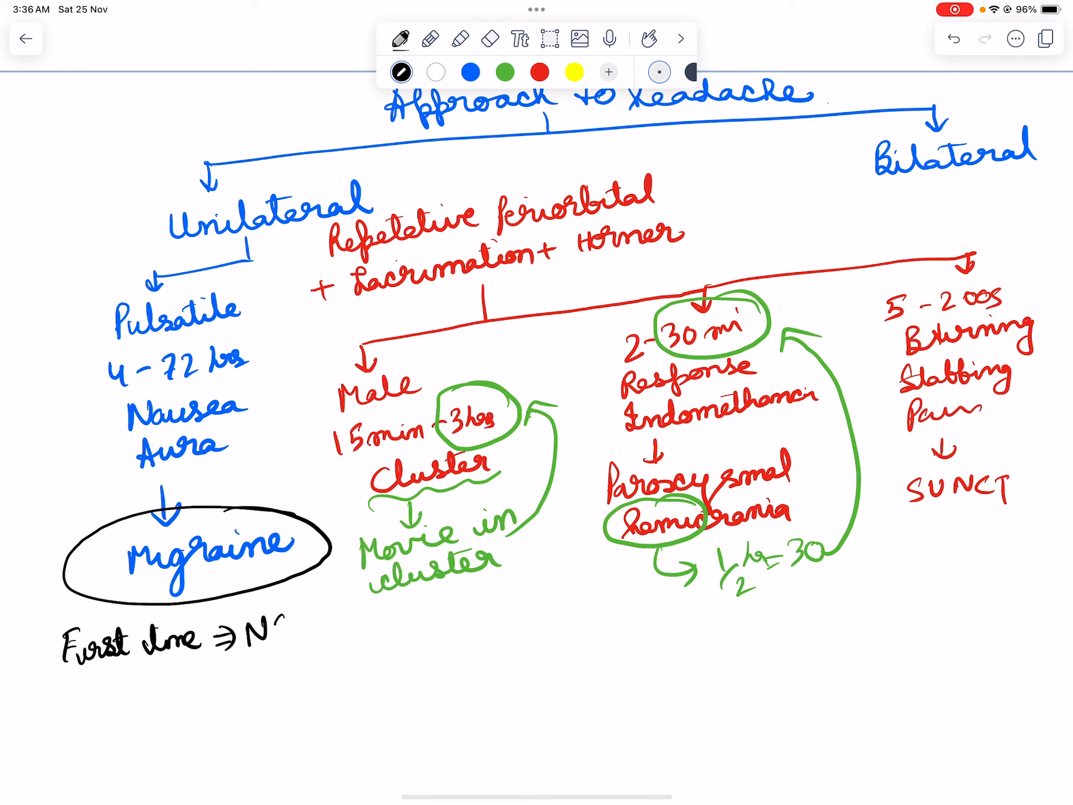
pyautogui.write("SAID's.")
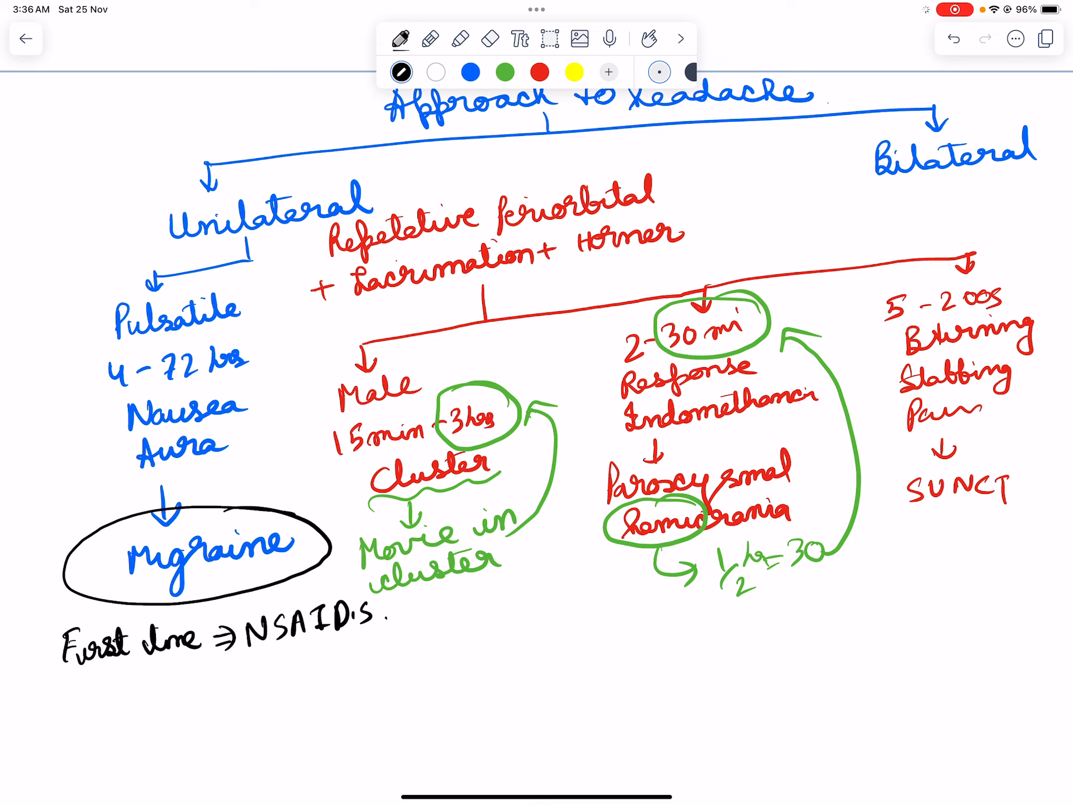
# - Write 'DOC ⇒ Triptans' and 'Prophylaxis ⇒ β blockers ⇒ Propranolol' in black
pyautogui.write('D')
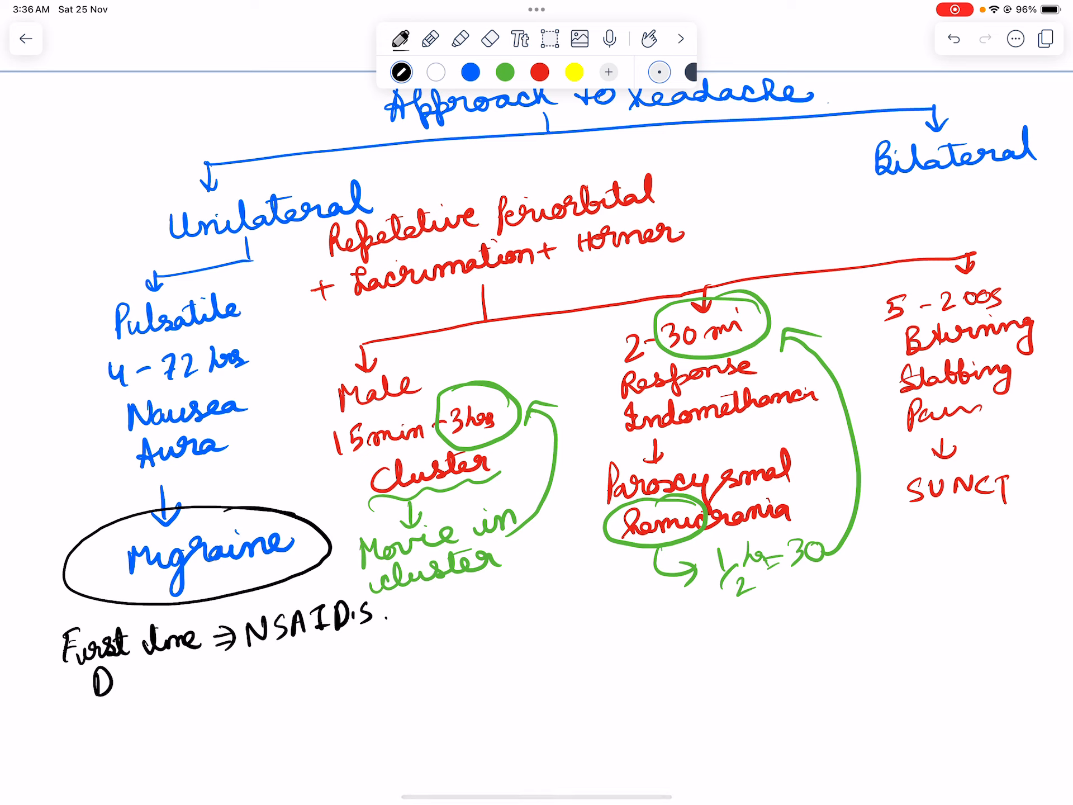
pyautogui.write('DOC ⇒ Triptans (CI')
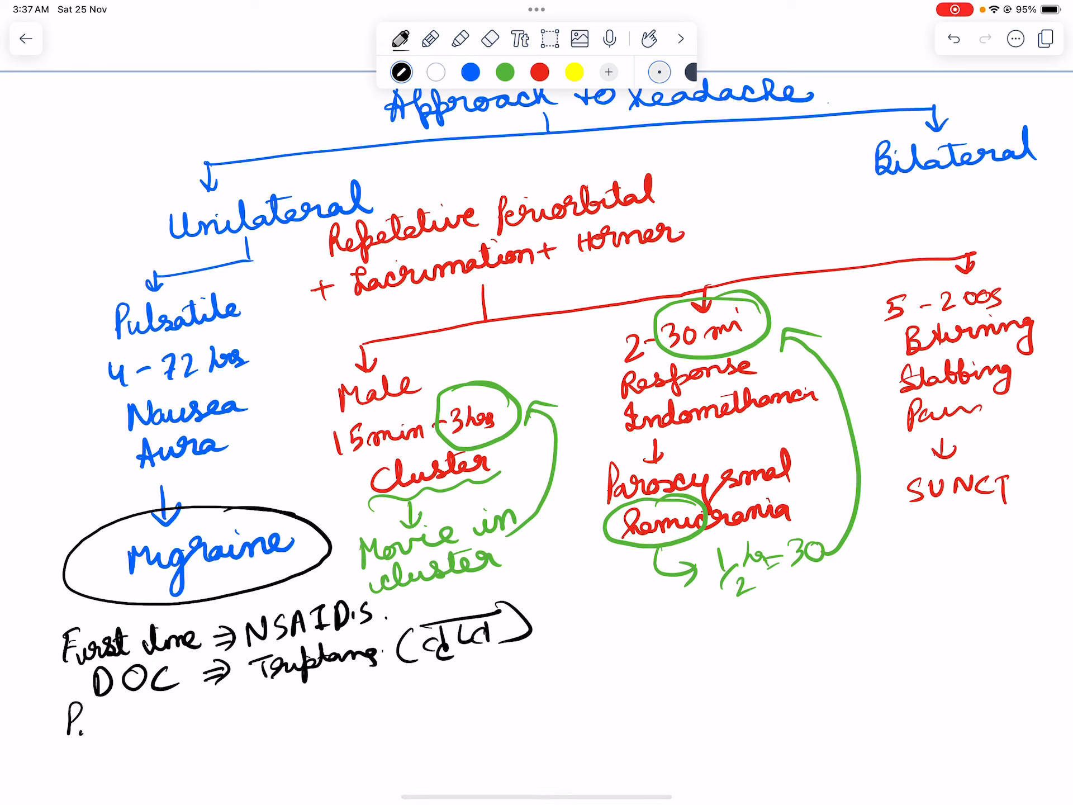
pyautogui.write('Prophylaxis ⇒ β')
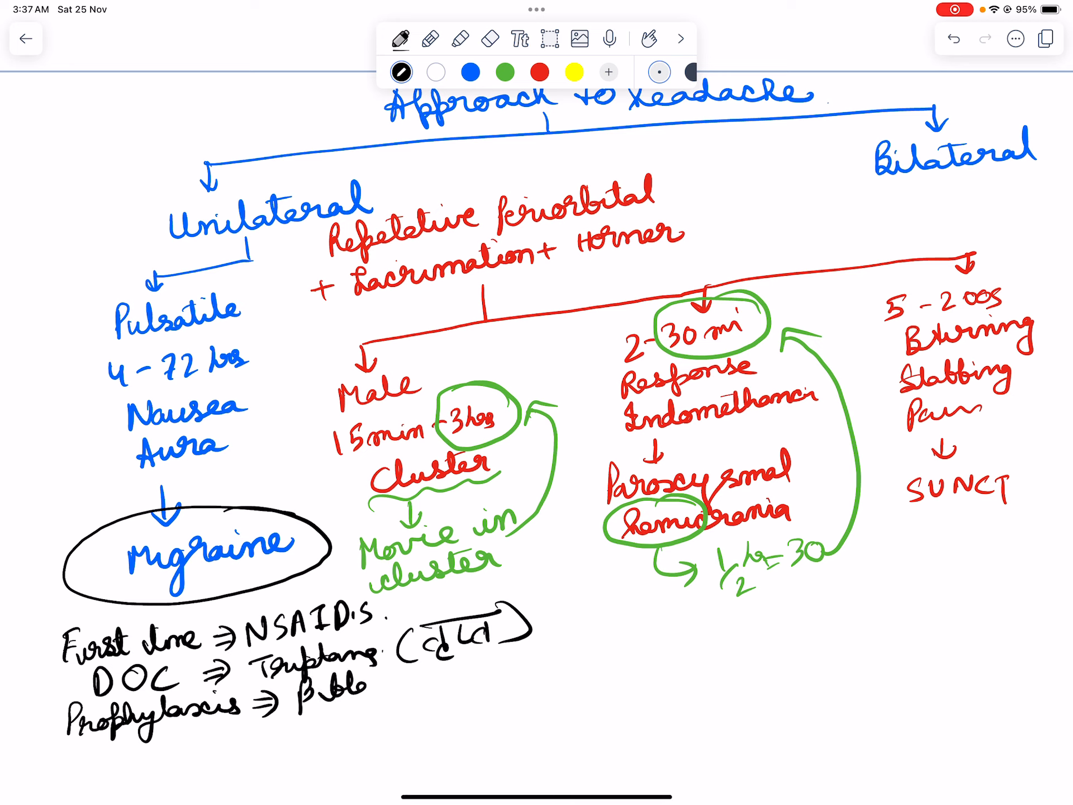
pyautogui.write('blockers ⇒ Proprano')
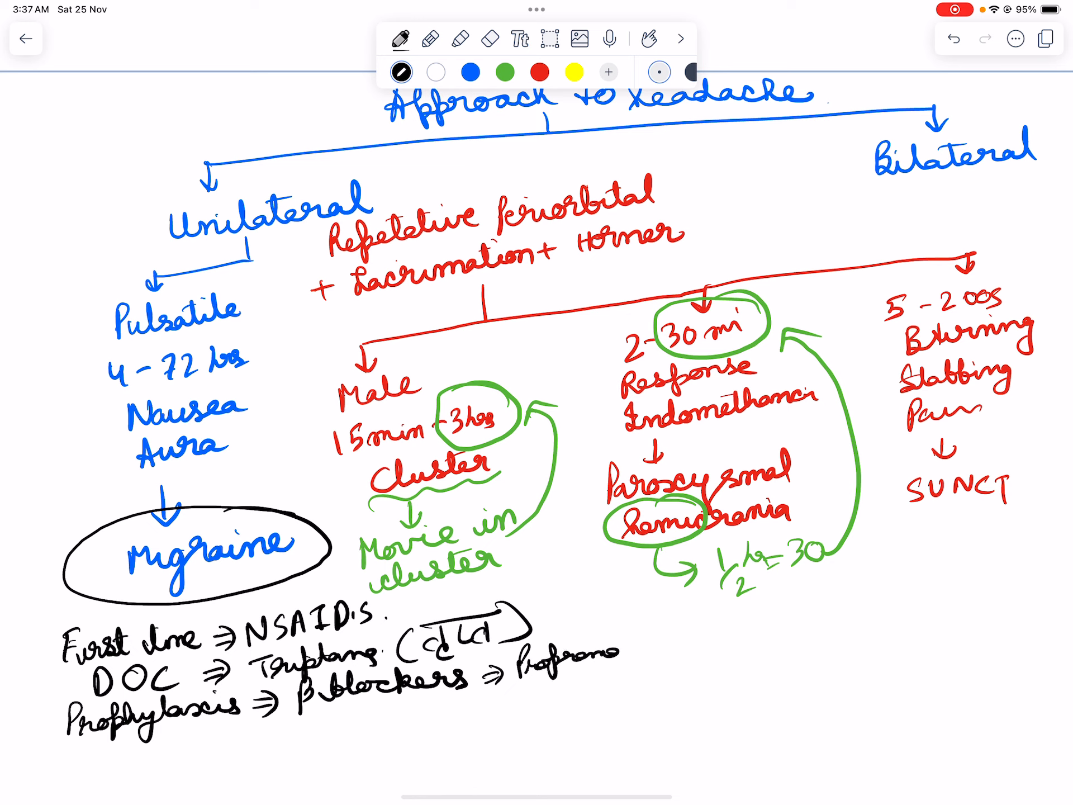
# - Write 'CGRP-nt ⇒ Eranezumab, Erenumab, Galcanezumab' below the propranolol note
pyautogui.write('C')
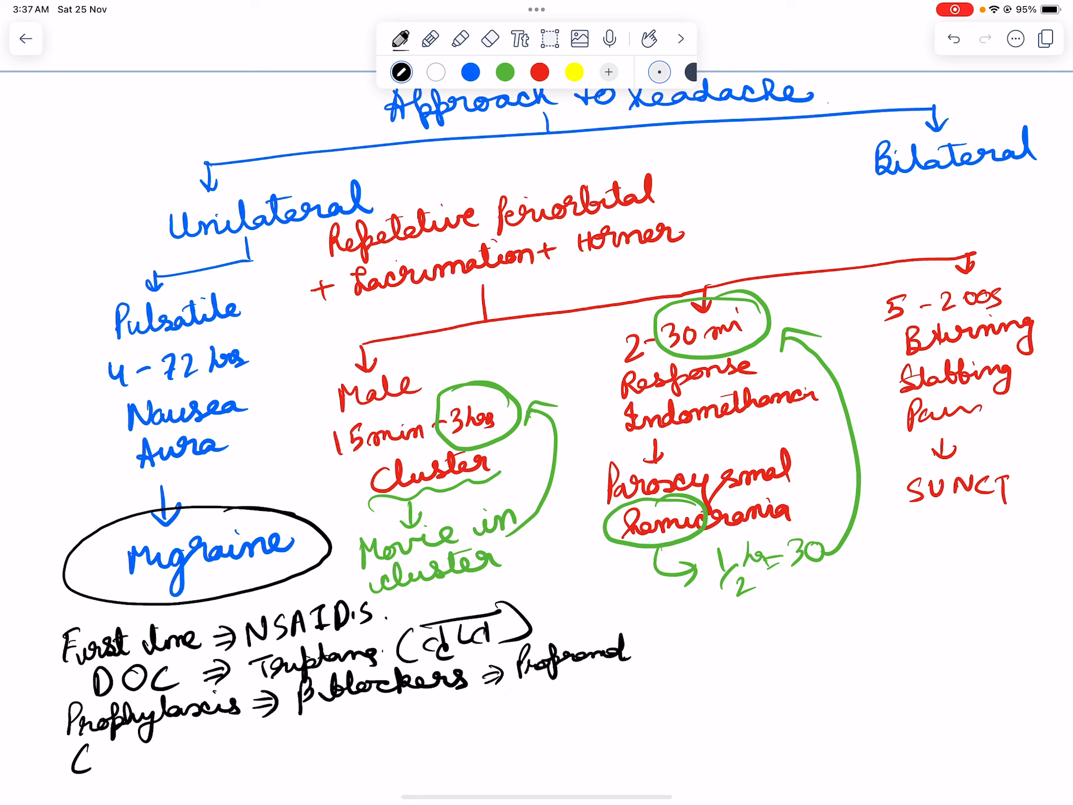
pyautogui.write('CGRP -nt ⇒')
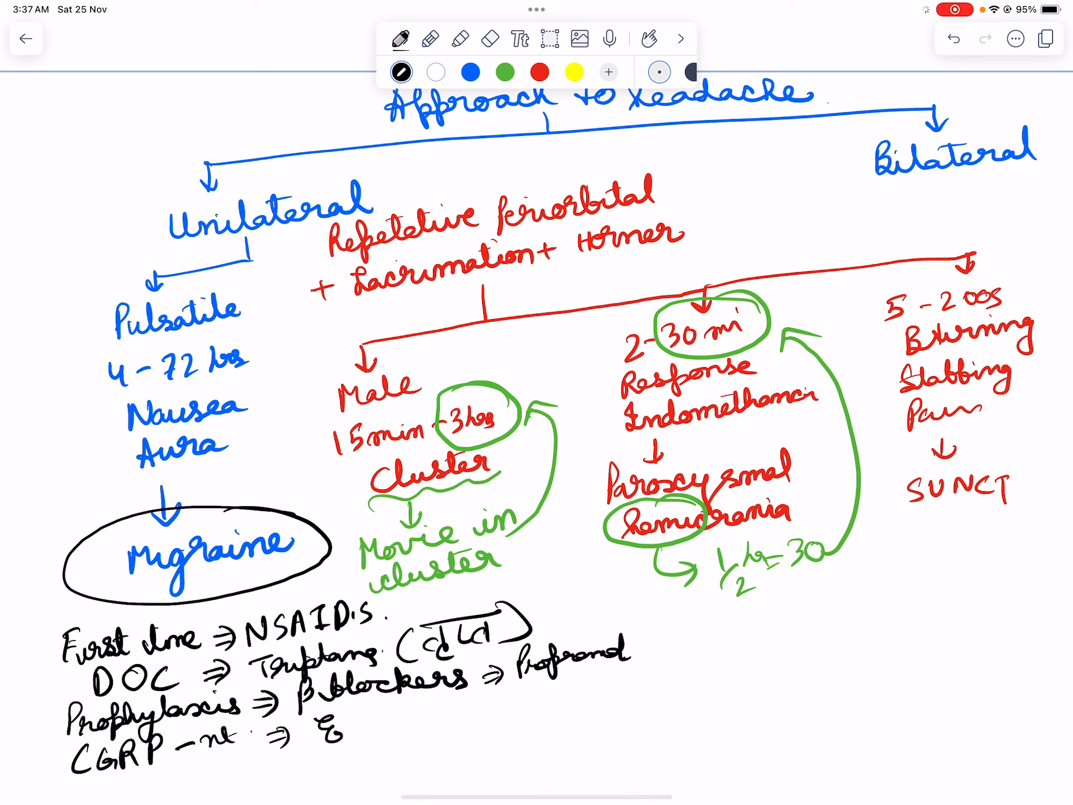
pyautogui.write('Era ne')
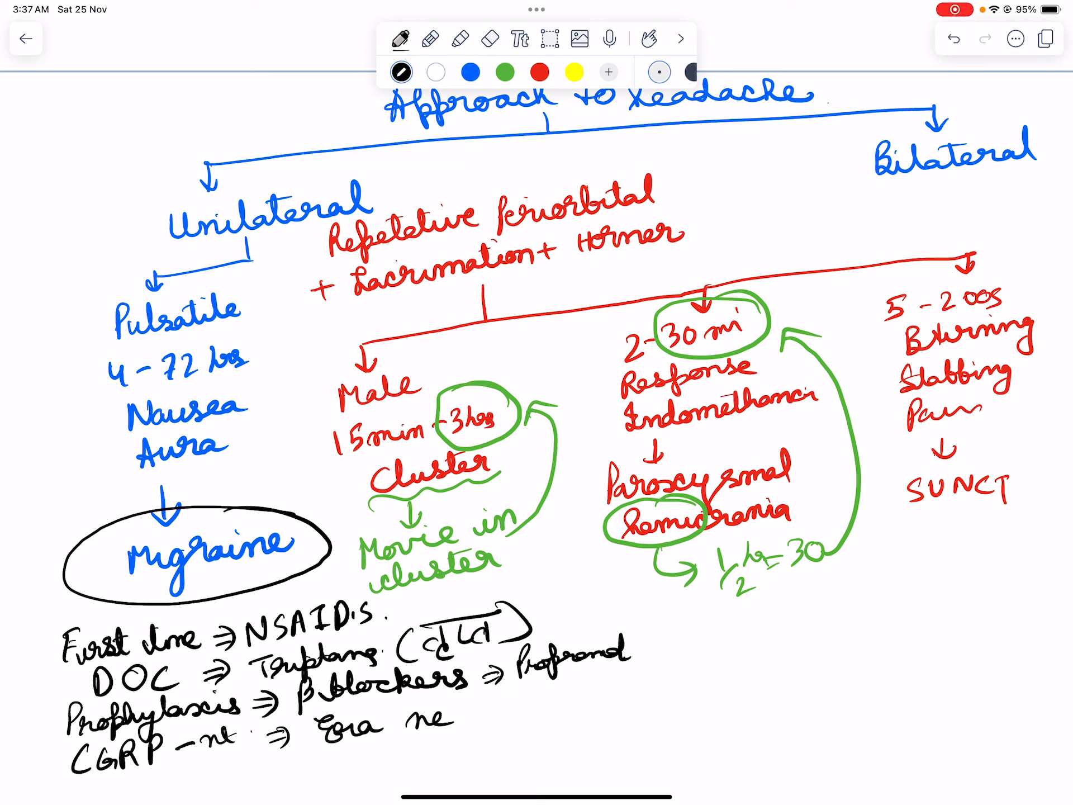
pyautogui.write('gola ka .')
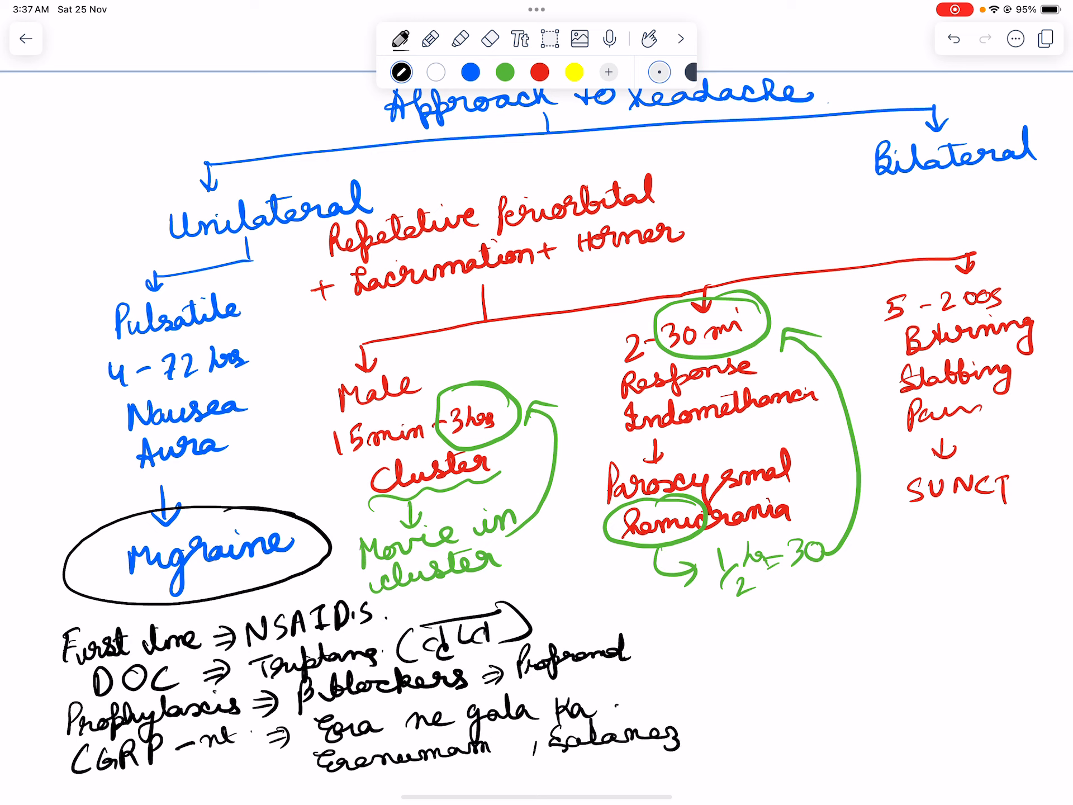
pyautogui.write('zumab .')
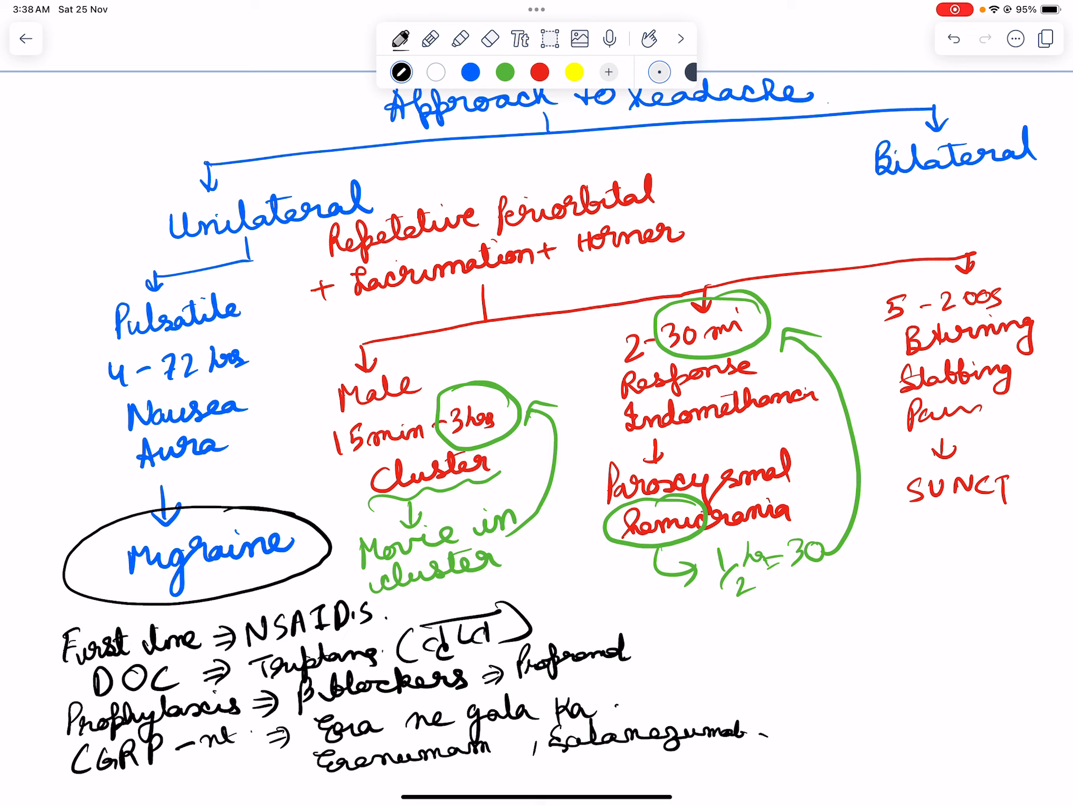
# - Draw a red curve under the hemicrania notes and add a blank fourth page
pyautogui.click(539, 72)
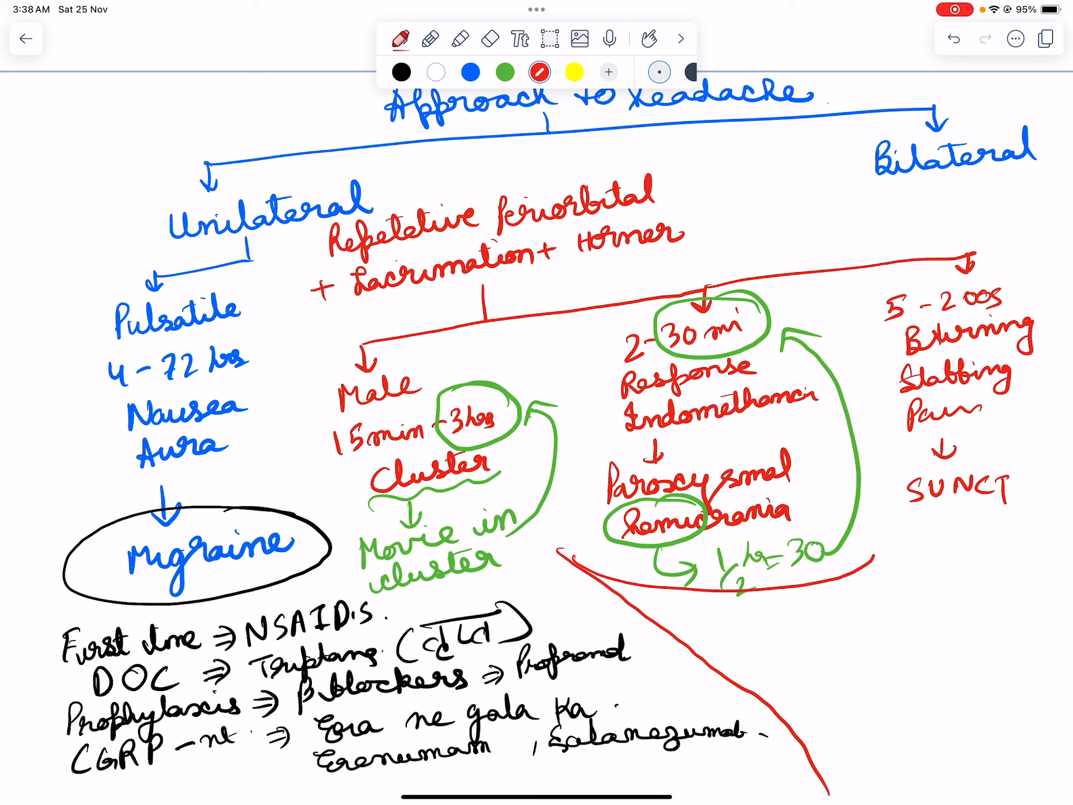
pyautogui.scroll(-3)
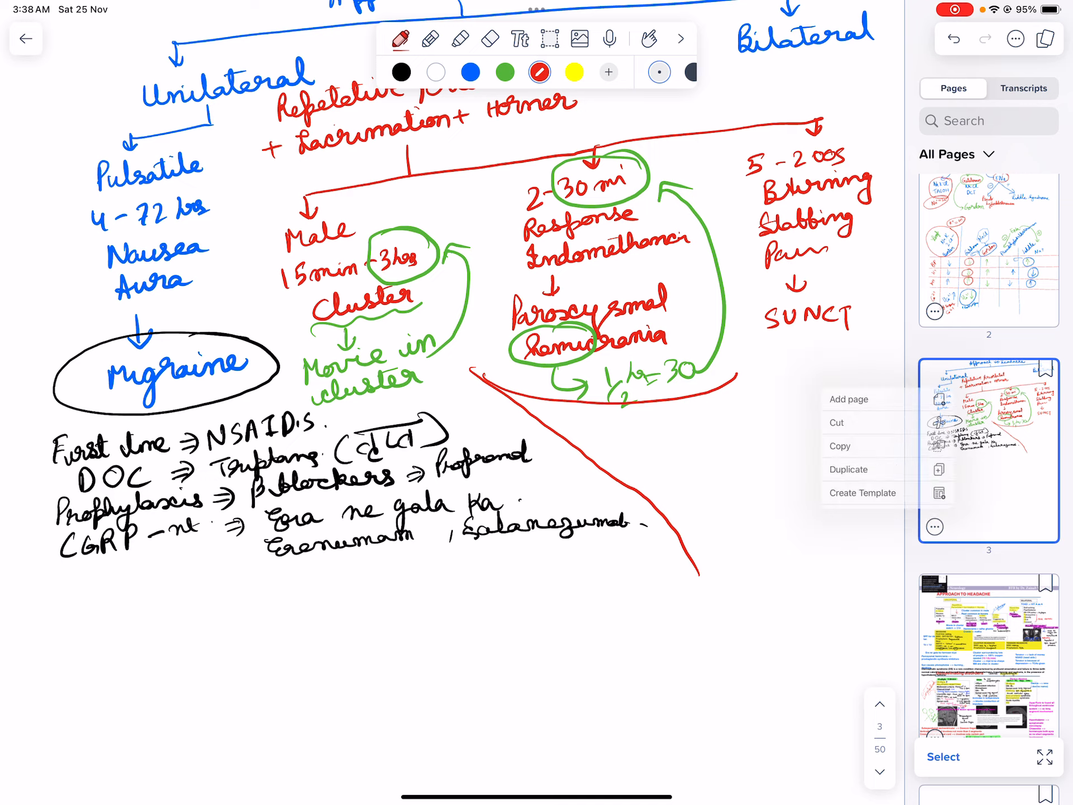
pyautogui.click(848, 399)
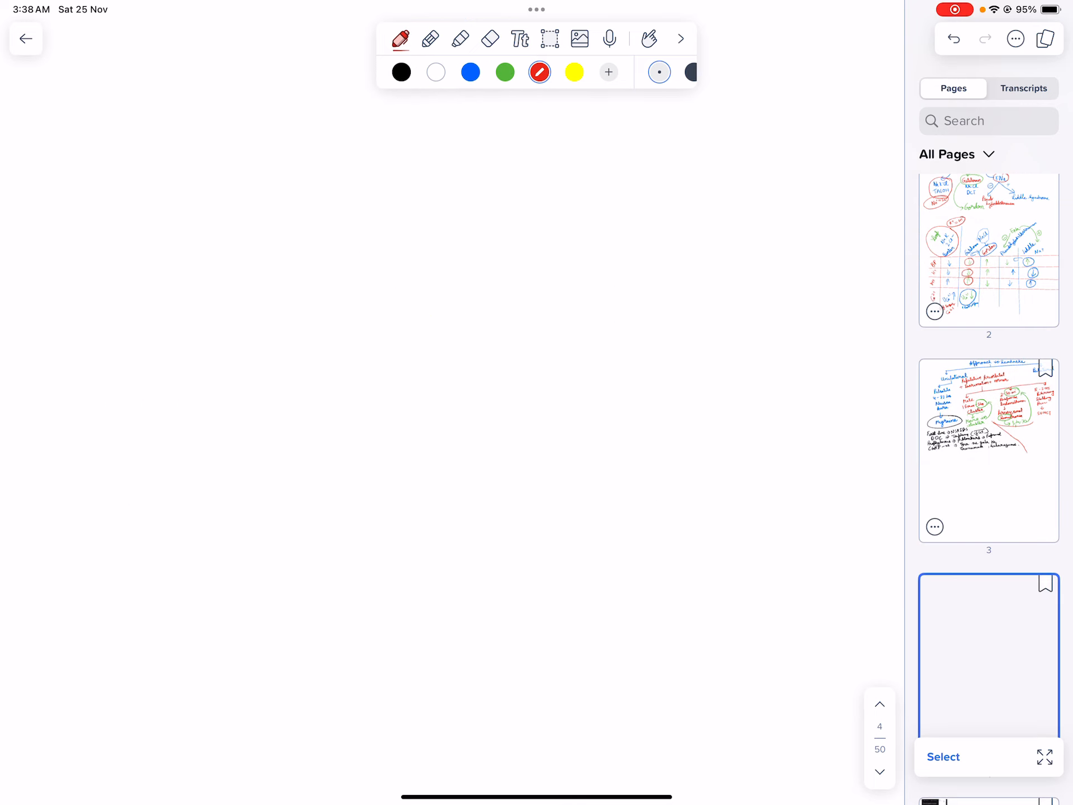